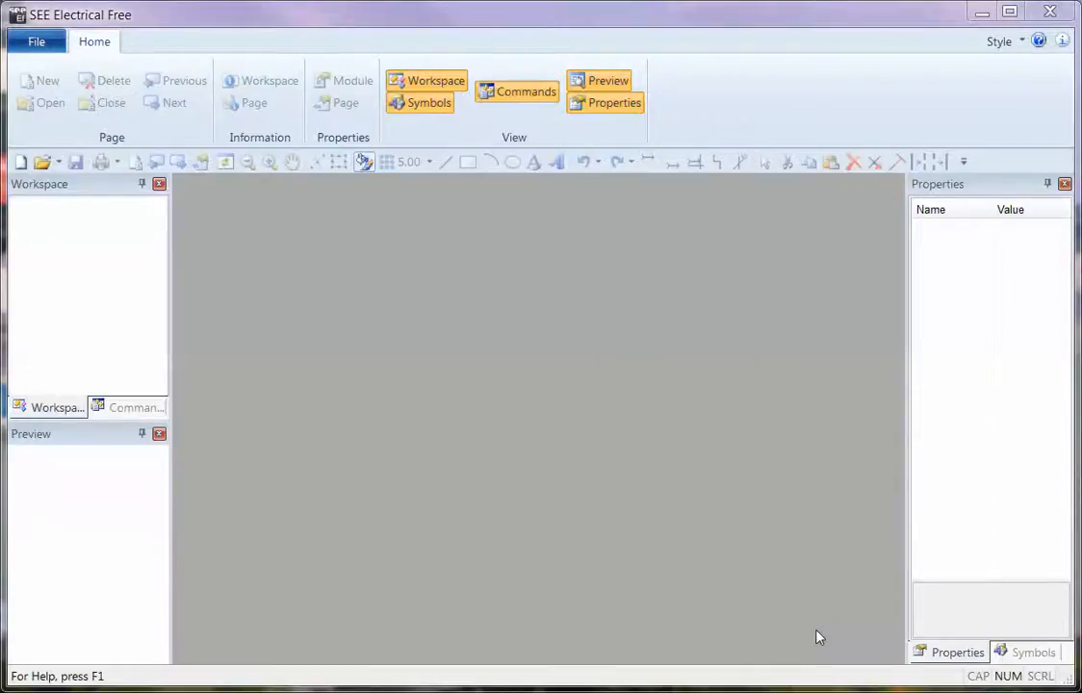
{"action": "mouse_move", "coordinate": [578, 512]}
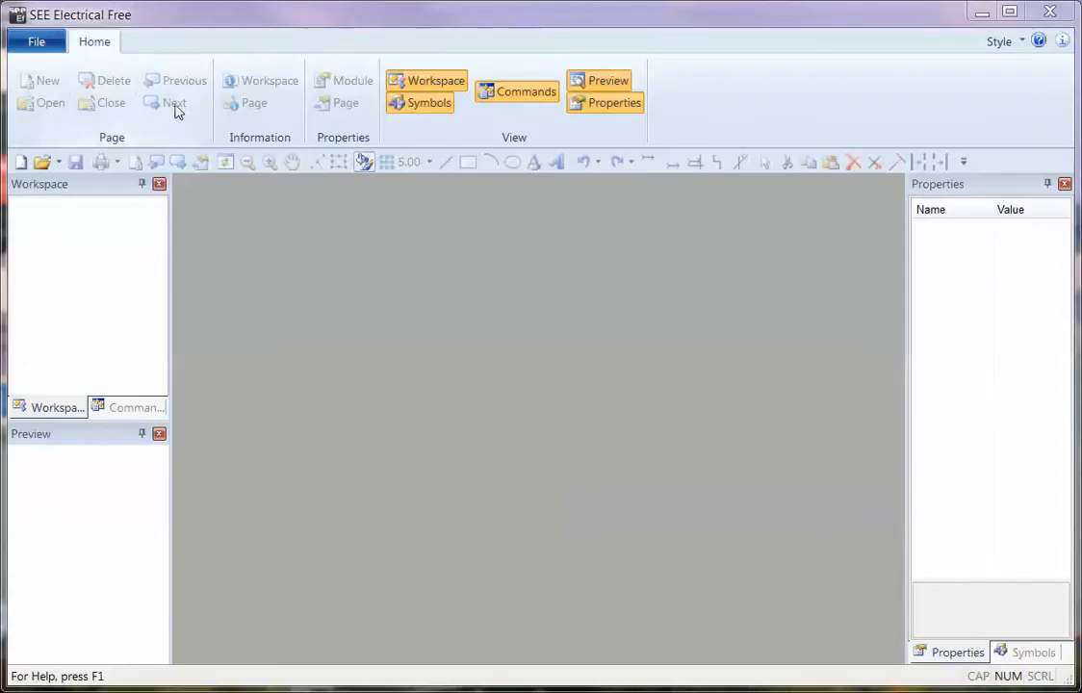
Step: Show the File menu with its commands and recent workspaces
{"action": "left_click", "coordinate": [37, 43]}
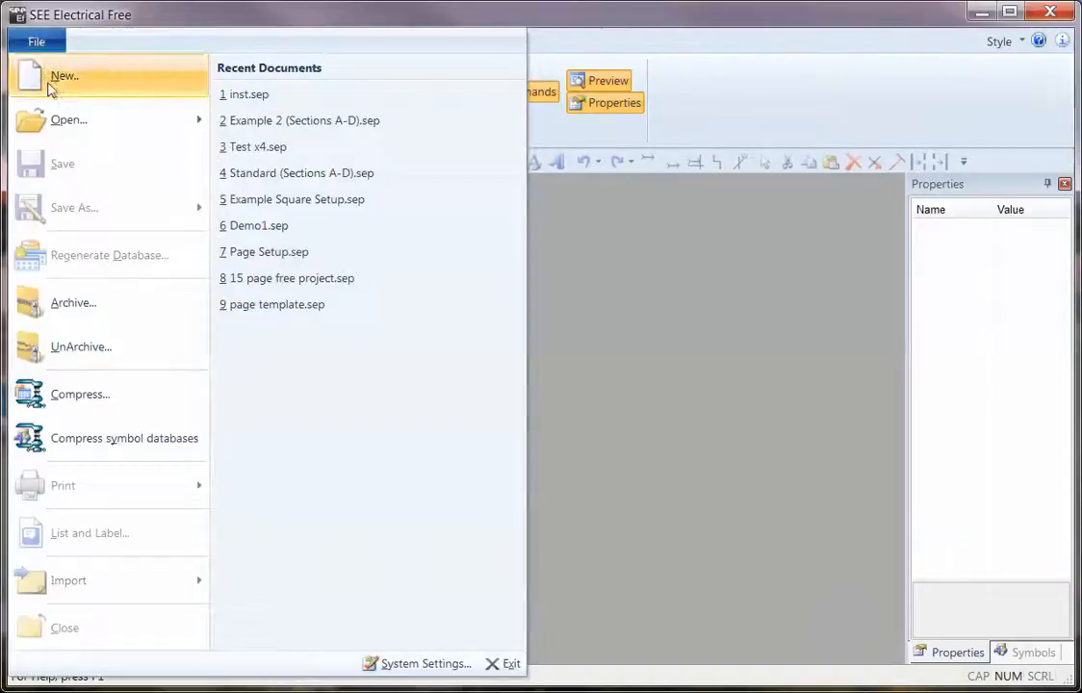
Step: Create a new workspace named 'D' using the Standard template
{"action": "left_click", "coordinate": [66, 75]}
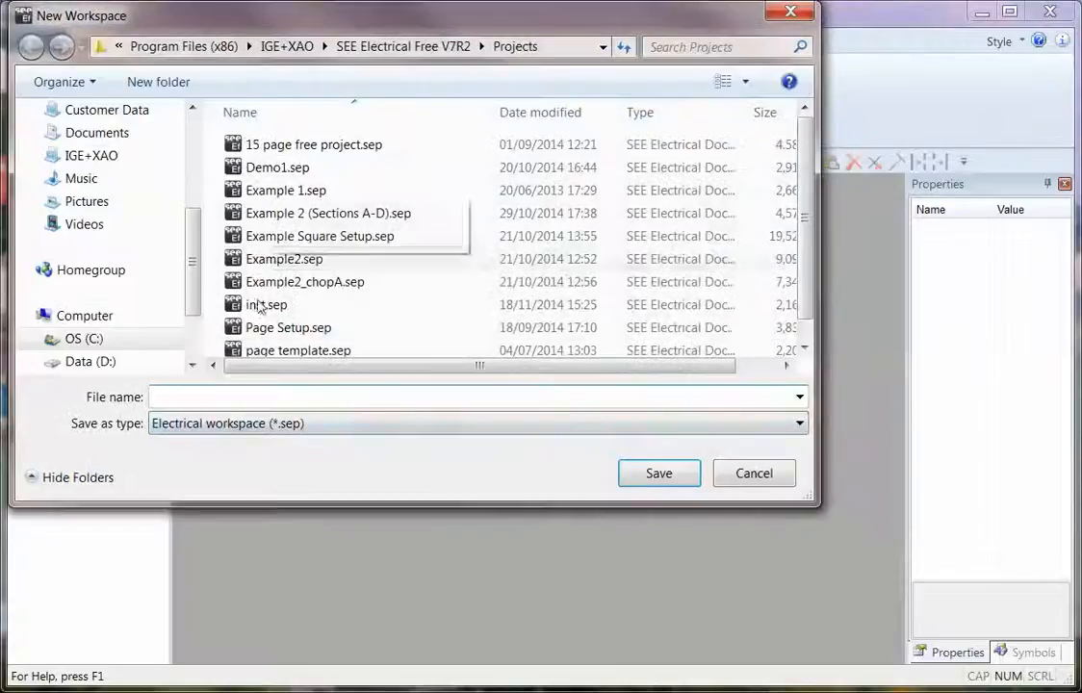
{"action": "type", "text": "D"}
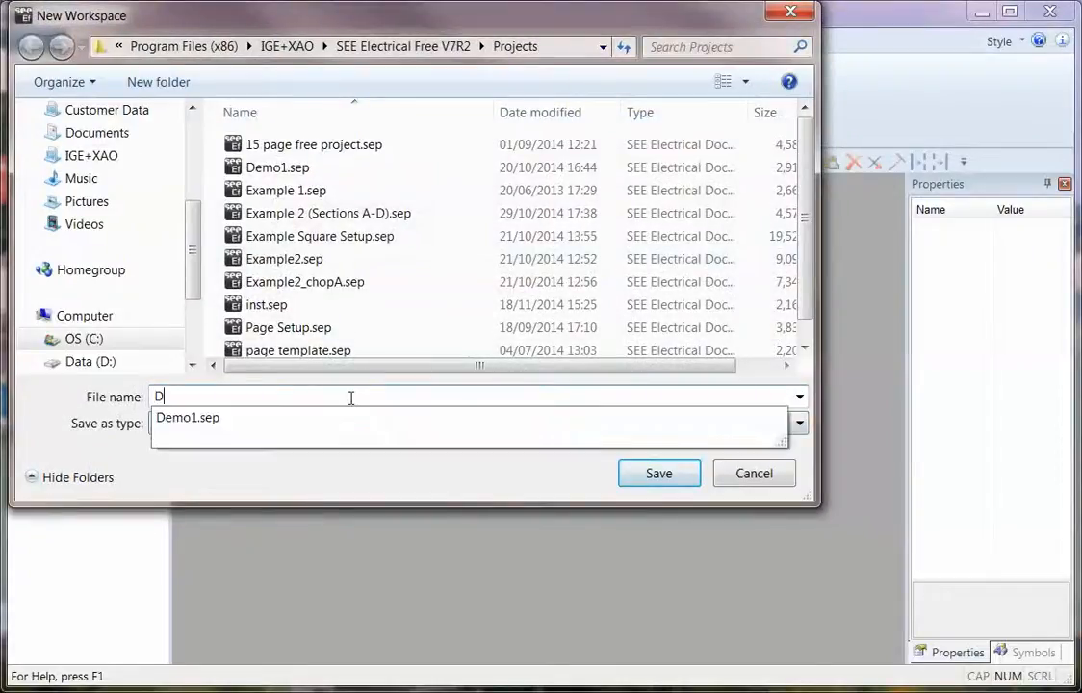
{"action": "left_click", "coordinate": [659, 474]}
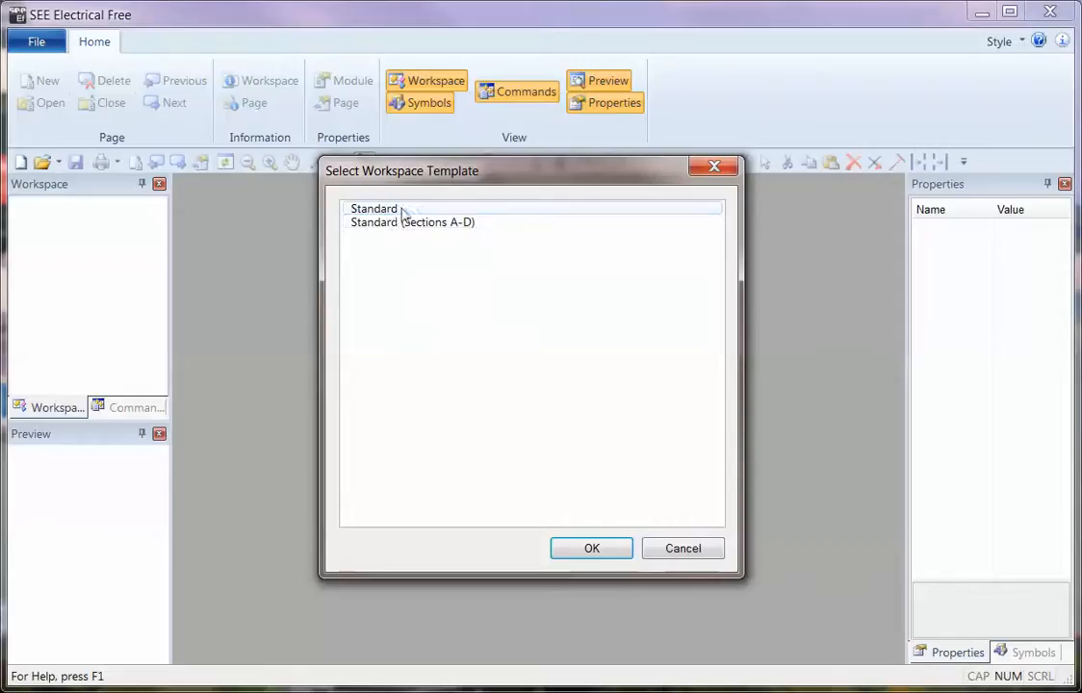
{"action": "left_click", "coordinate": [591, 547]}
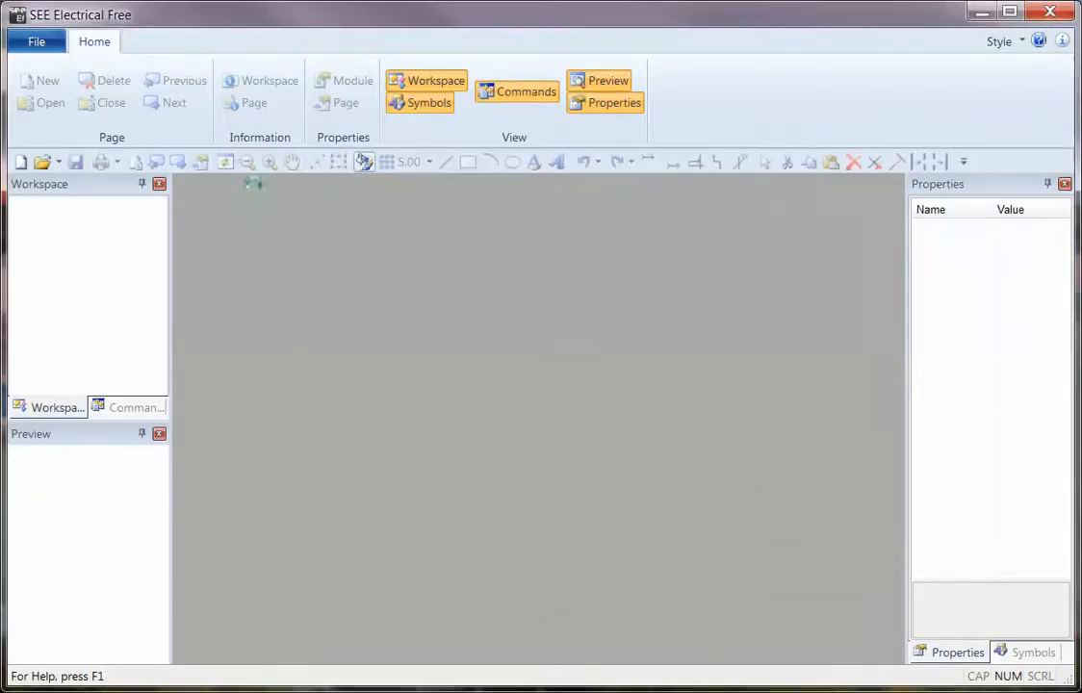
Step: Add a new page 0001 under Circuit Diagram IEC with default page information
{"action": "right_click", "coordinate": [110, 235]}
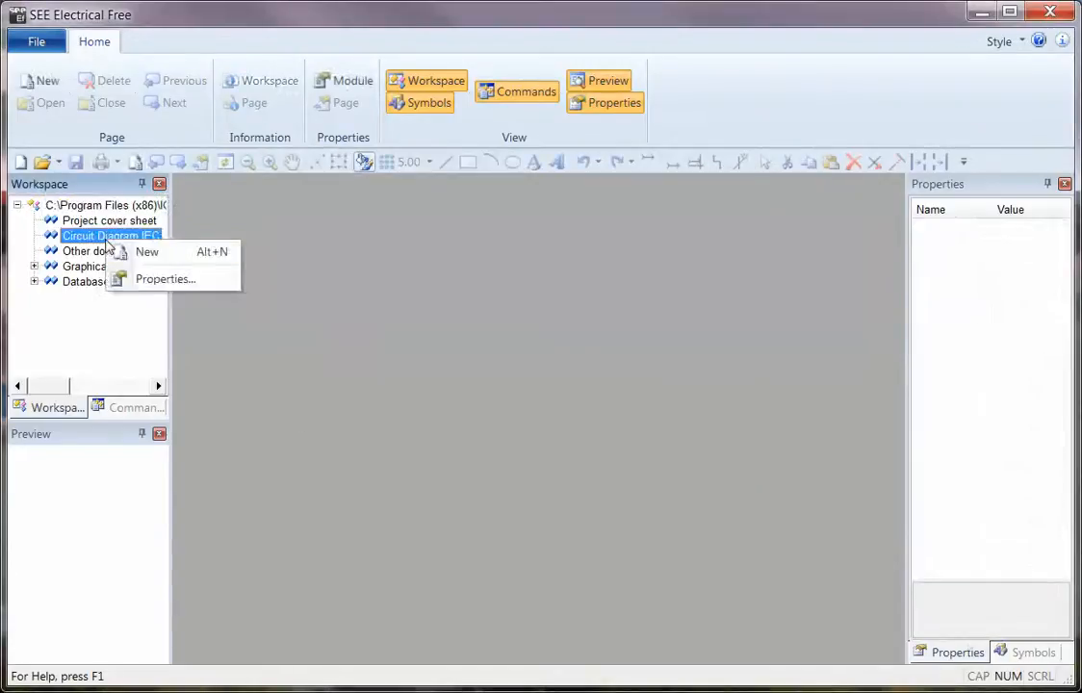
{"action": "mouse_move", "coordinate": [147, 250]}
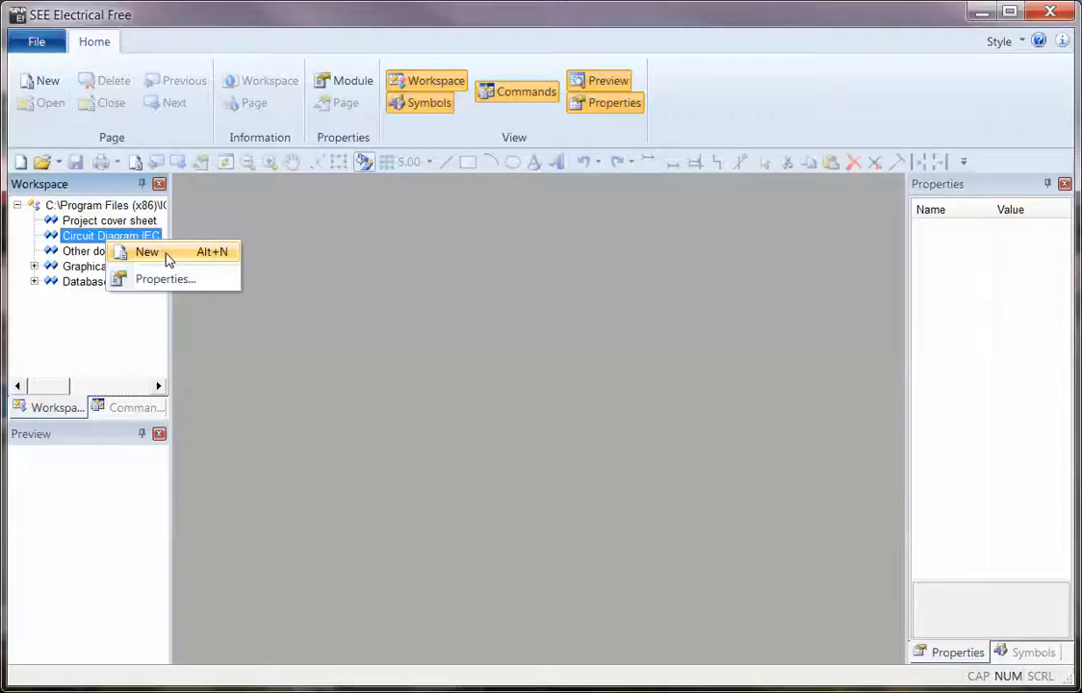
{"action": "left_click", "coordinate": [146, 250]}
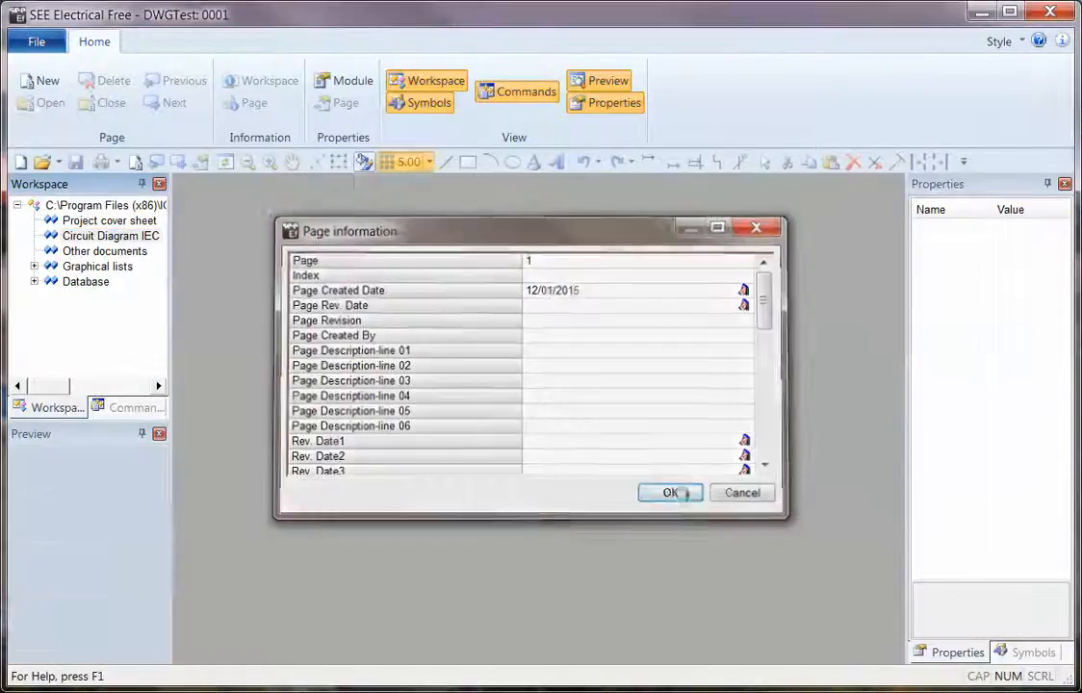
{"action": "left_click", "coordinate": [670, 493]}
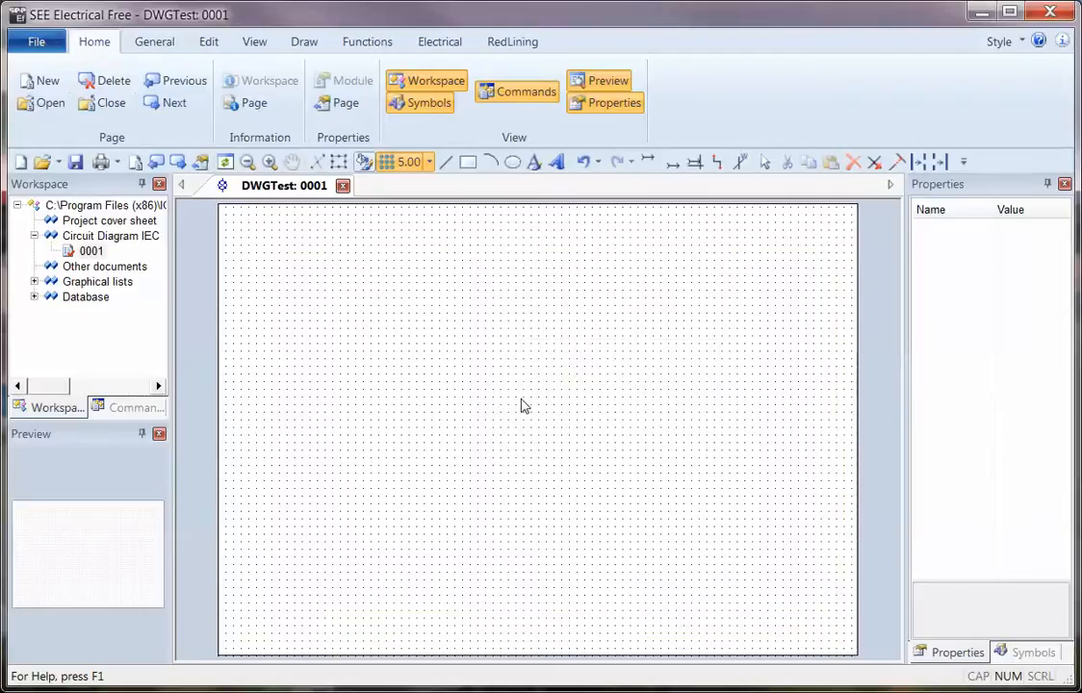
Step: Start an AutoCAD DWG import and select AutoCAD_EXample.dwg from the Desktop
{"action": "left_click", "coordinate": [35, 42]}
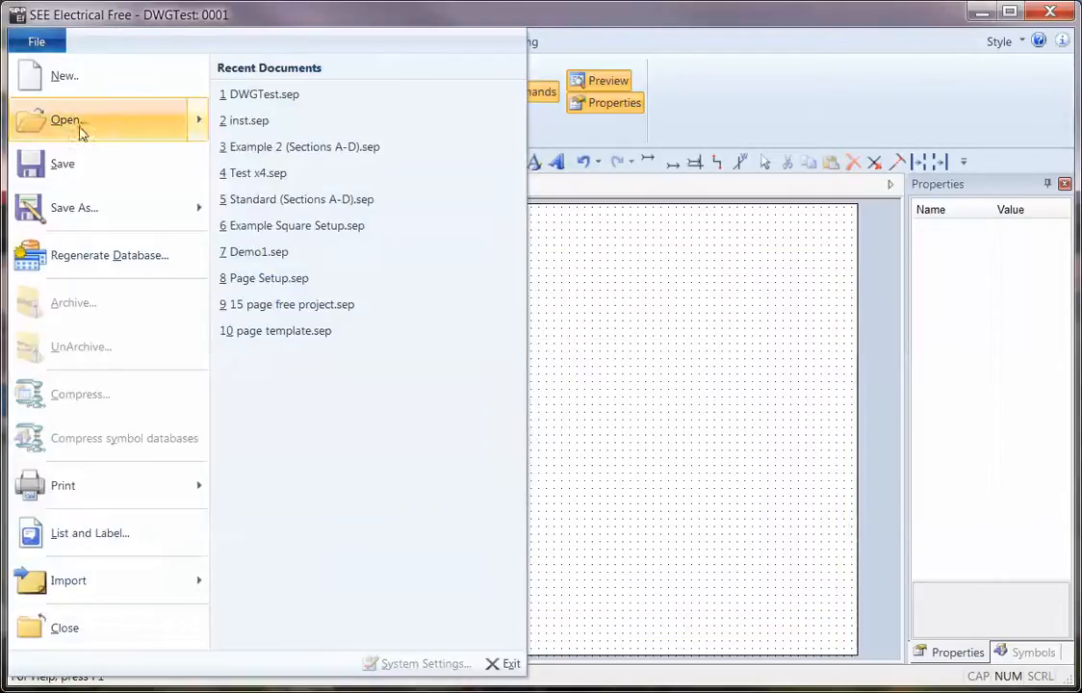
{"action": "left_click", "coordinate": [65, 120]}
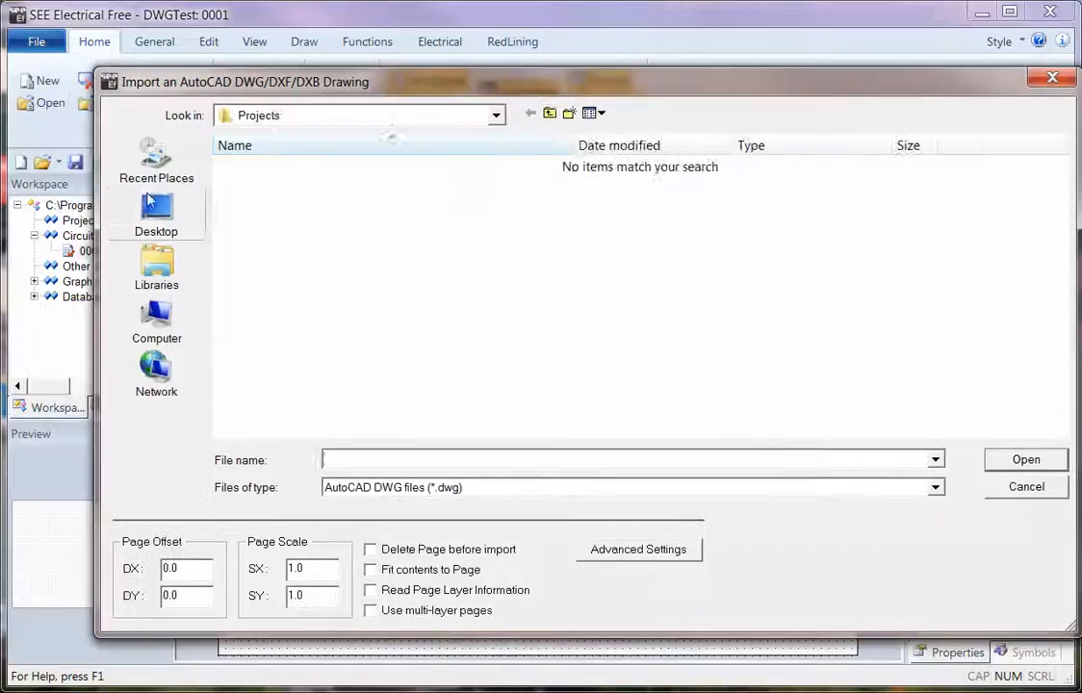
{"action": "left_click", "coordinate": [156, 212]}
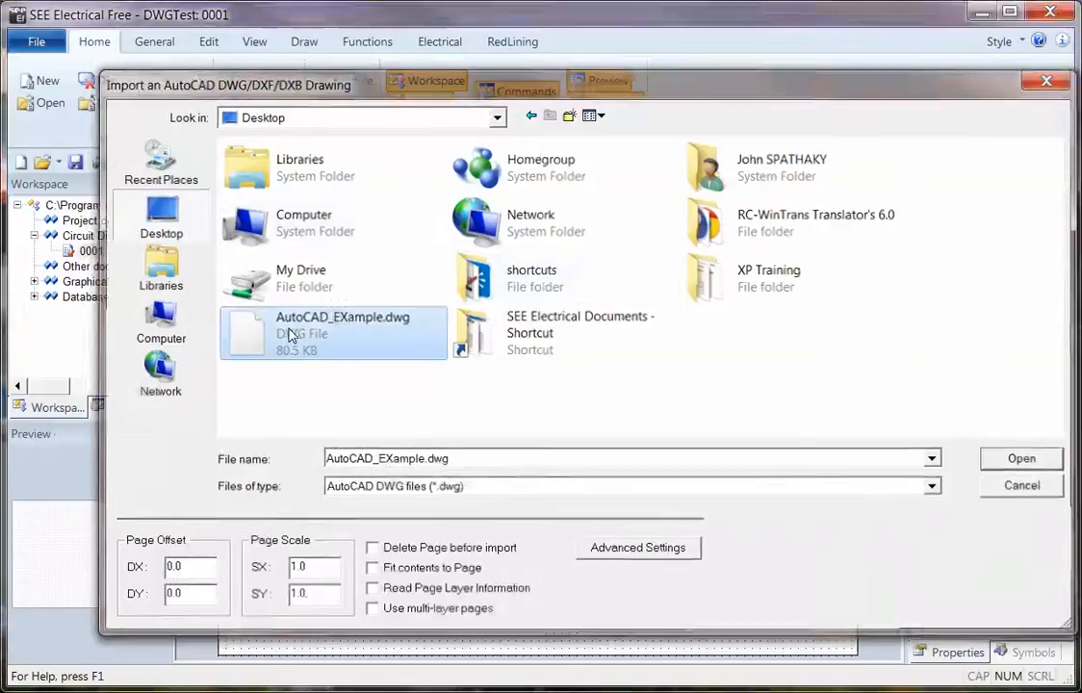
{"action": "left_click", "coordinate": [1021, 459]}
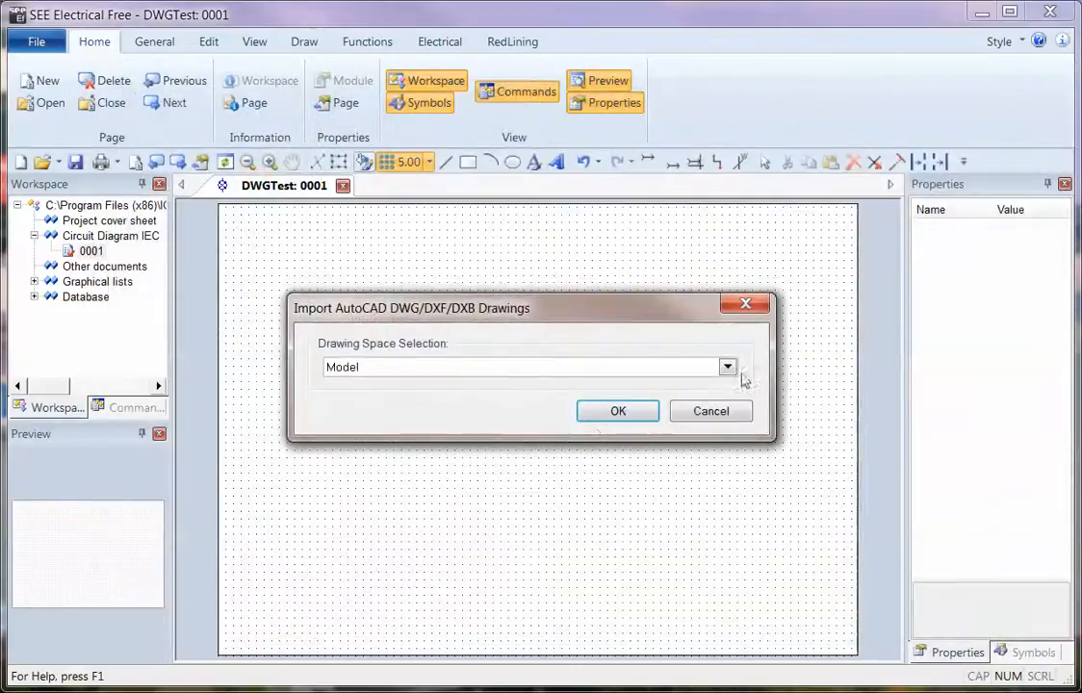
Step: Import the drawing's Model space onto page 0001
{"action": "left_click", "coordinate": [726, 366]}
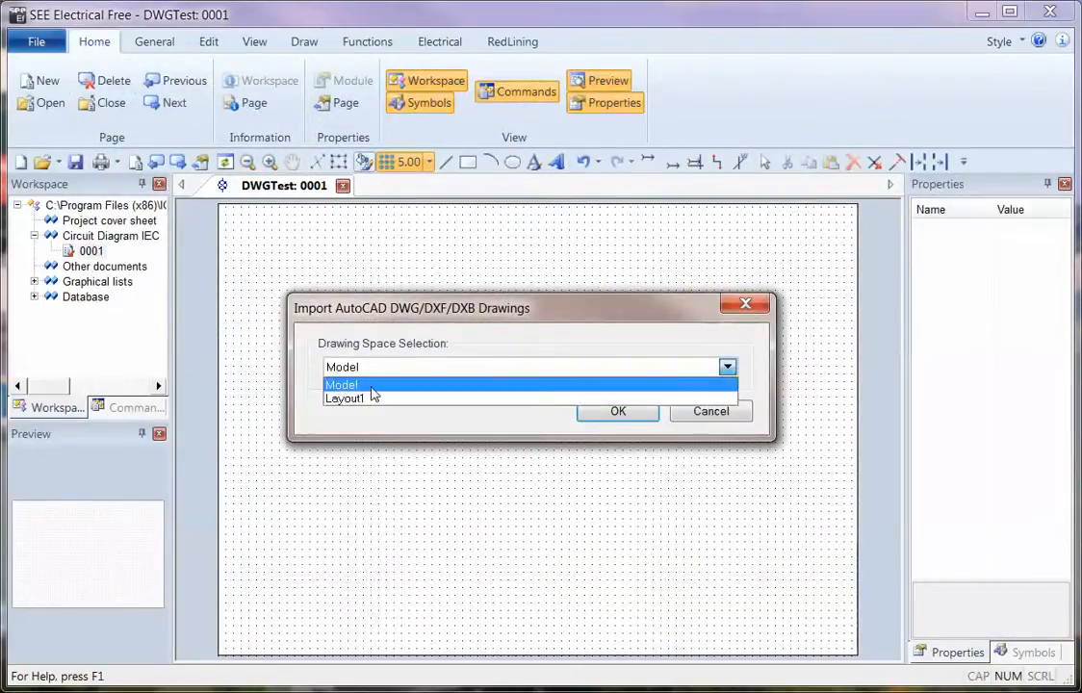
{"action": "left_click", "coordinate": [343, 385]}
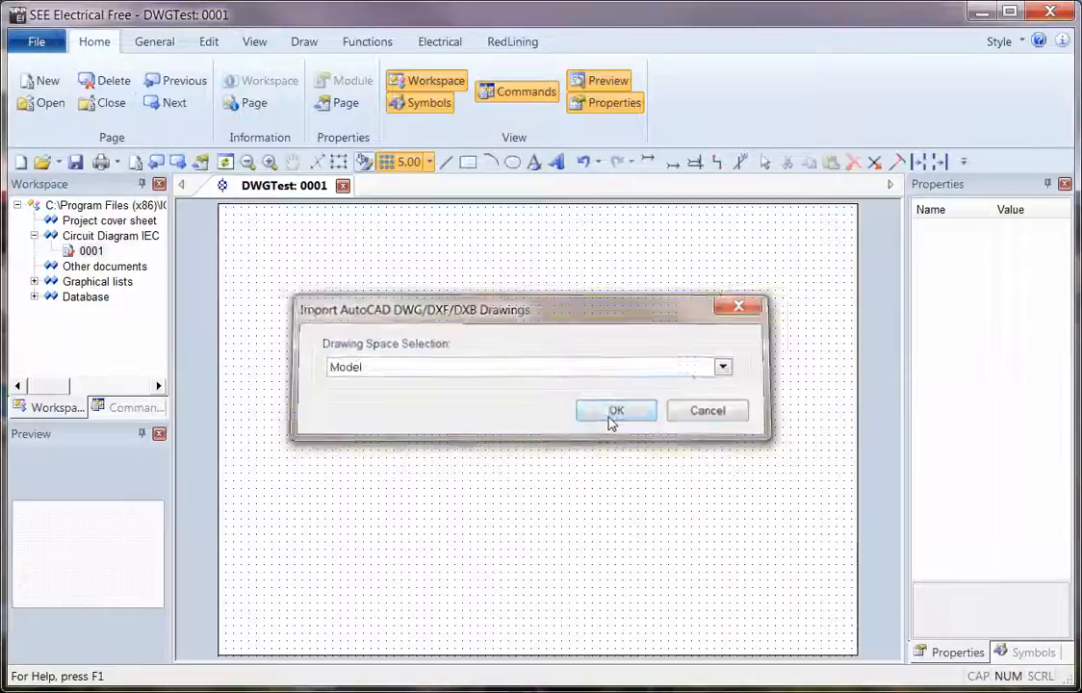
{"action": "left_click", "coordinate": [617, 410]}
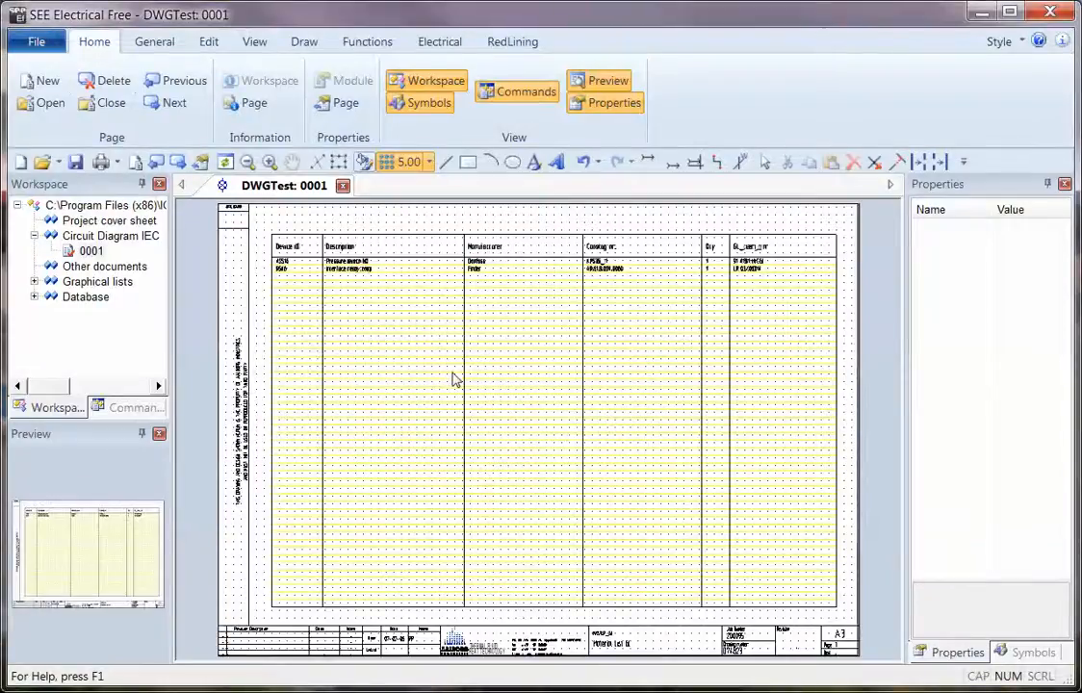
{"action": "mouse_move", "coordinate": [298, 59]}
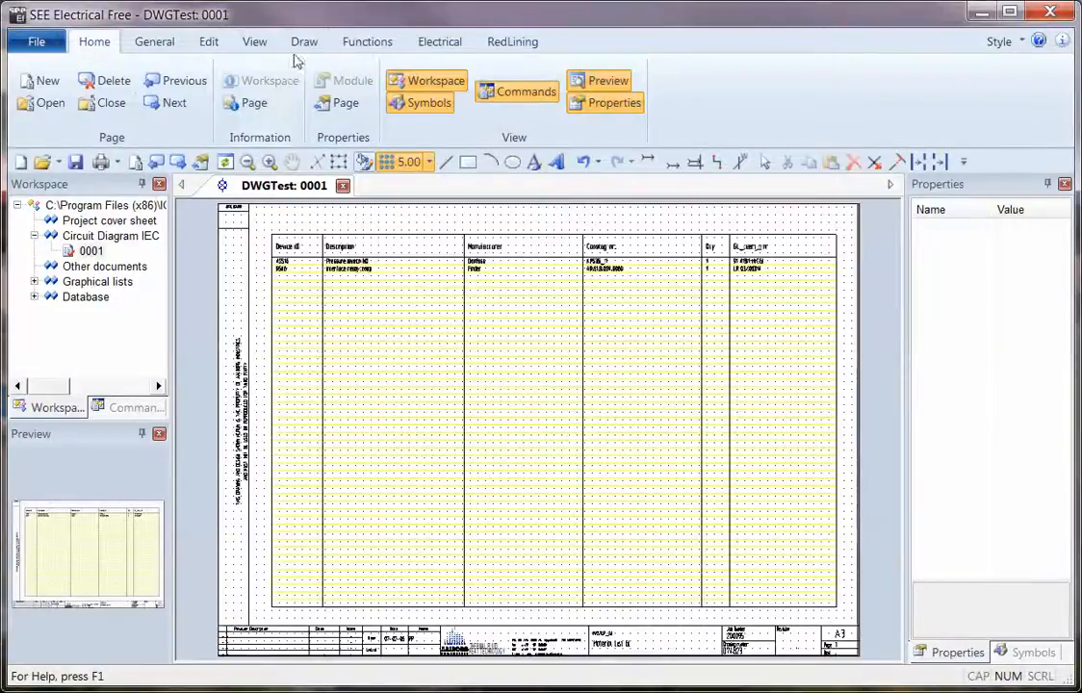
Step: Review the imported drawing's layers in the Layer Manager and bring up Save As formats
{"action": "left_click", "coordinate": [305, 43]}
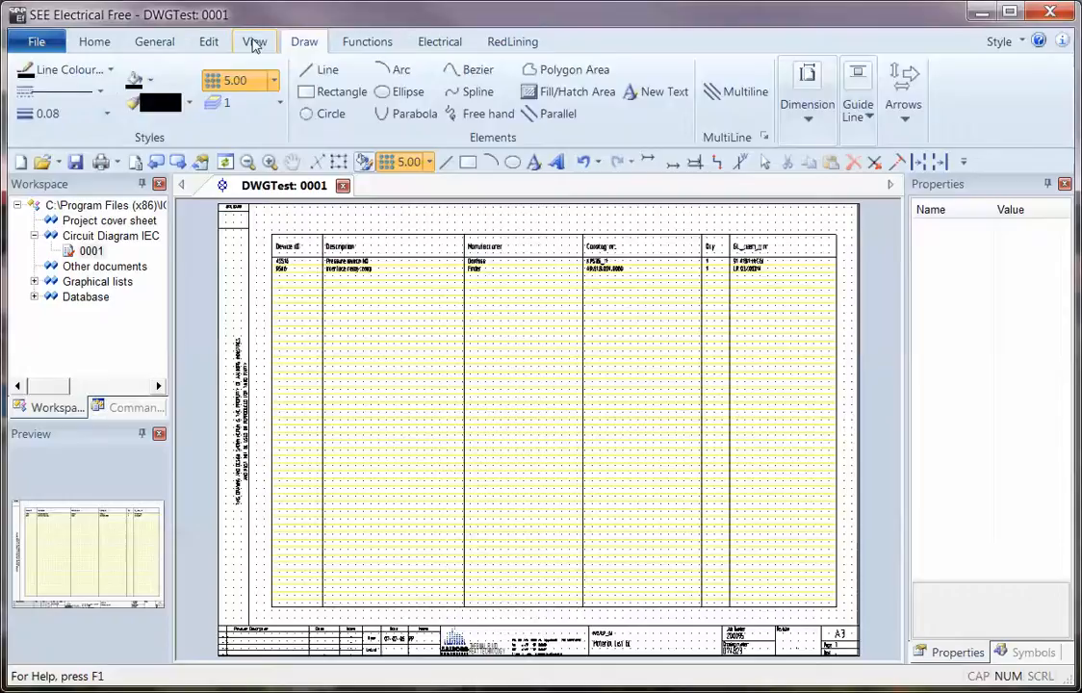
{"action": "left_click", "coordinate": [568, 114]}
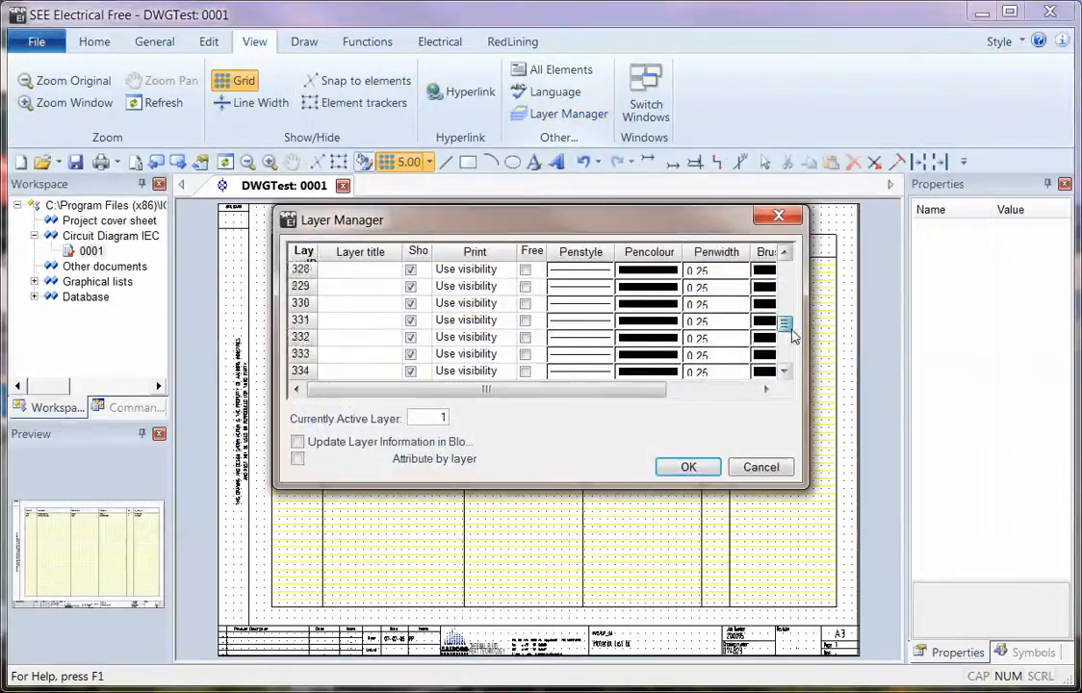
{"action": "left_click", "coordinate": [688, 468]}
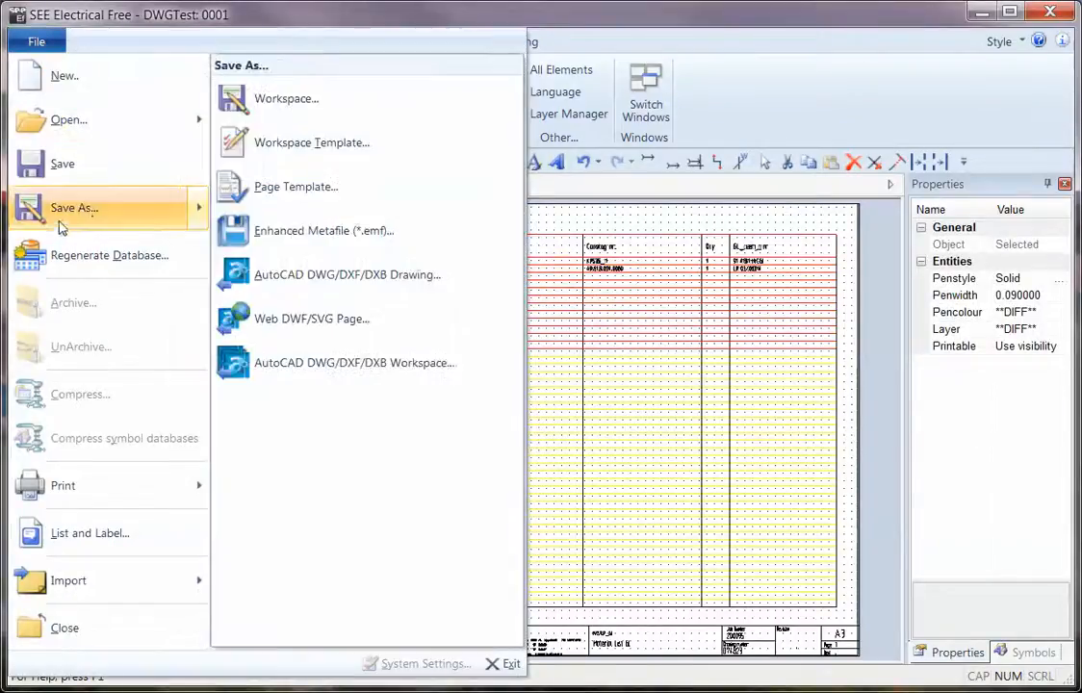
{"action": "mouse_move", "coordinate": [347, 282]}
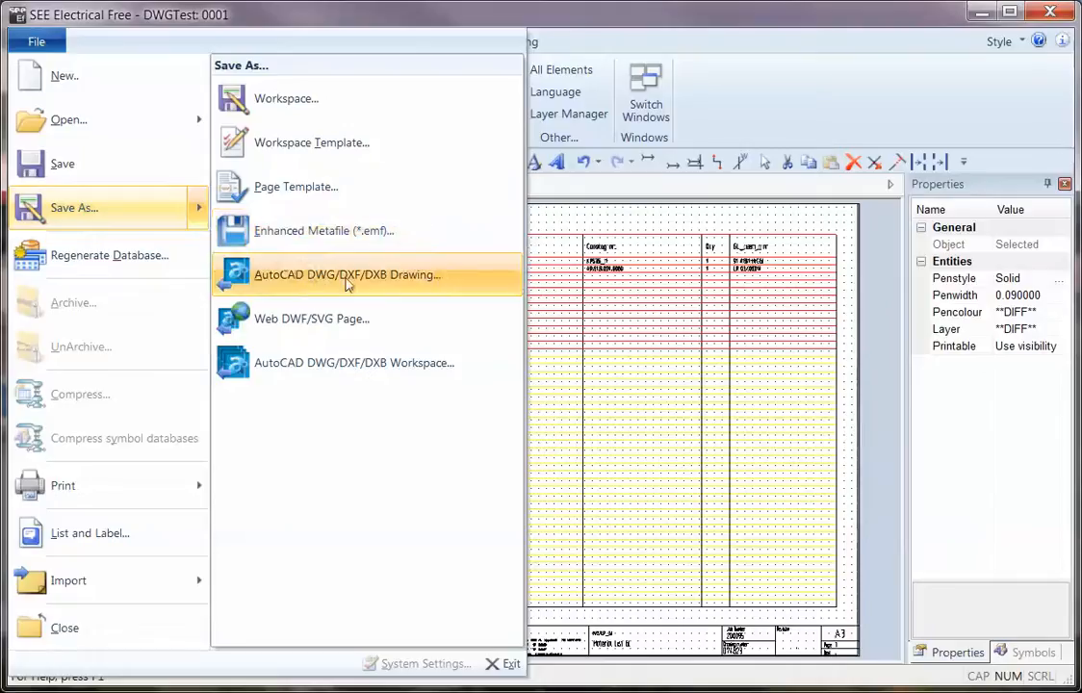
{"action": "mouse_move", "coordinate": [347, 285]}
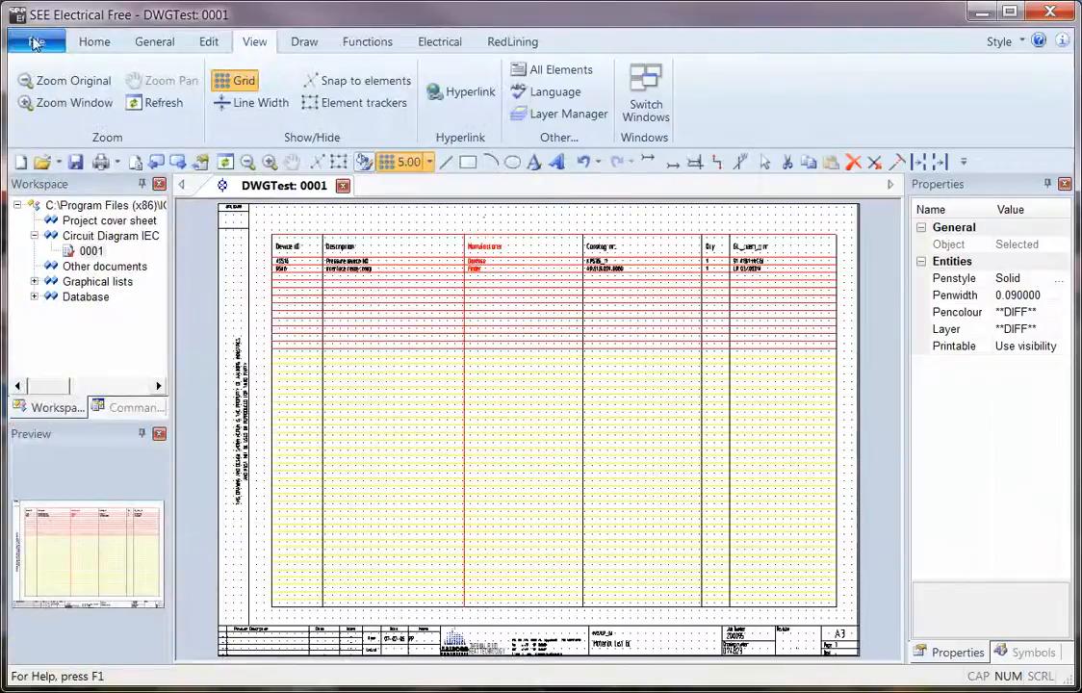
Step: Export the page as an AutoCAD DWG drawing and return to the File menu to save
{"action": "left_click", "coordinate": [35, 42]}
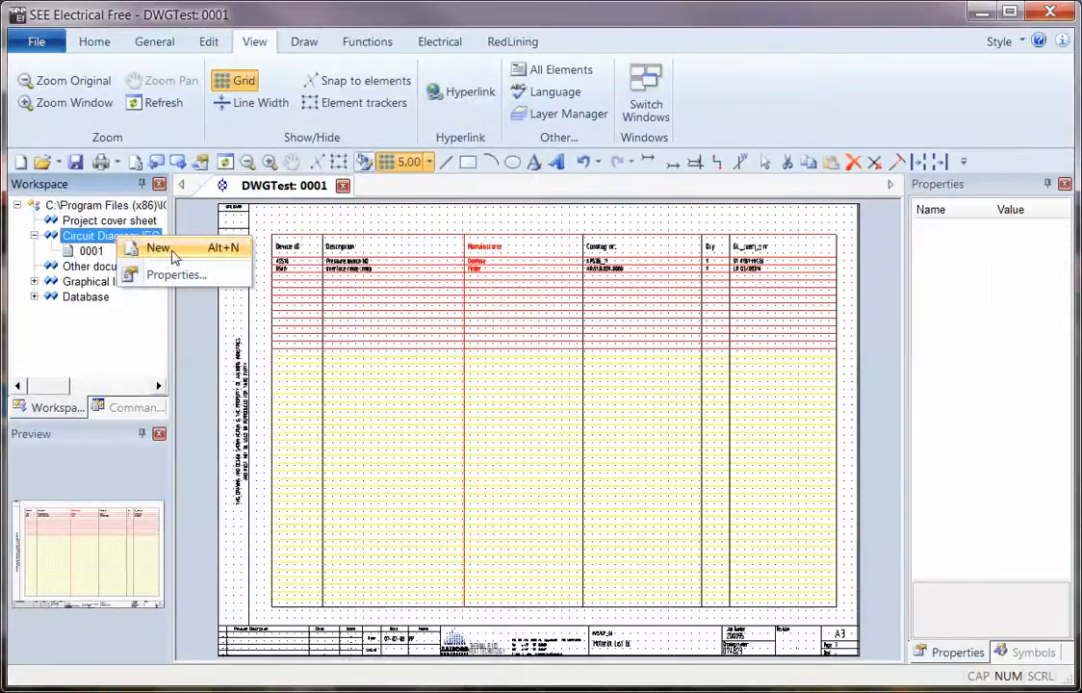
{"action": "left_click", "coordinate": [35, 43]}
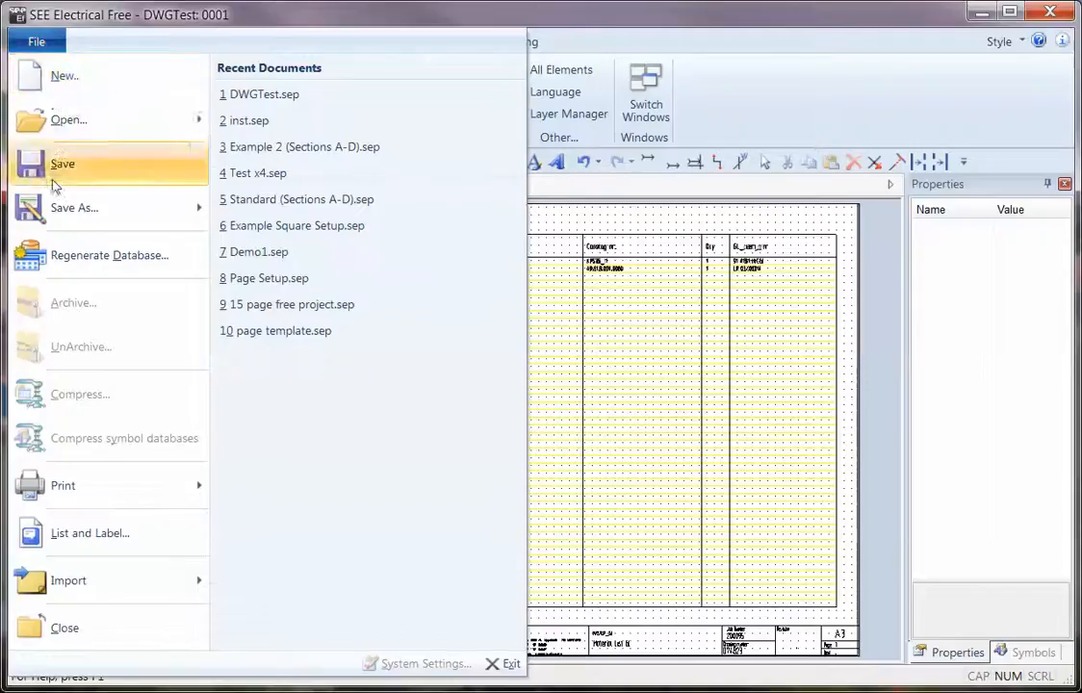